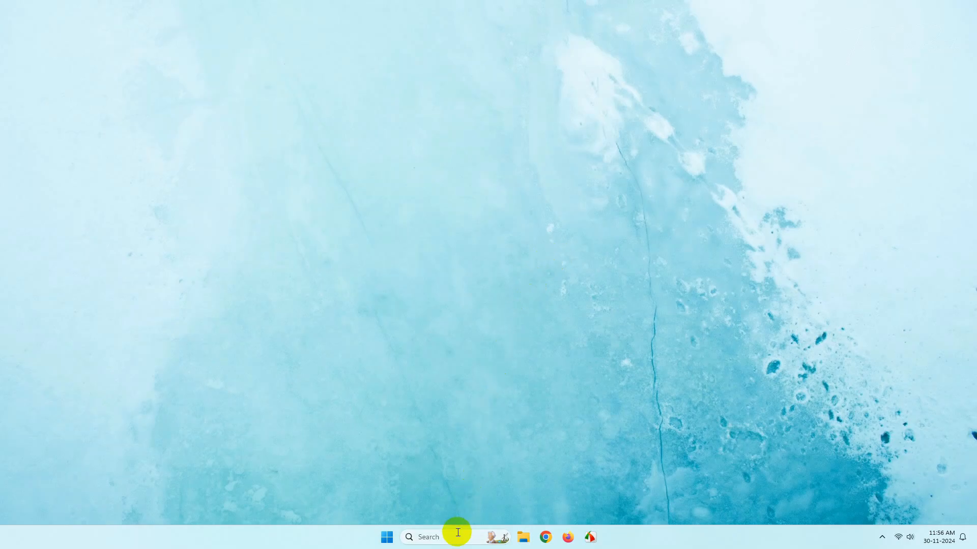
- Start Command Prompt with Run as administrator from the cmd search result
right_click(464, 222)
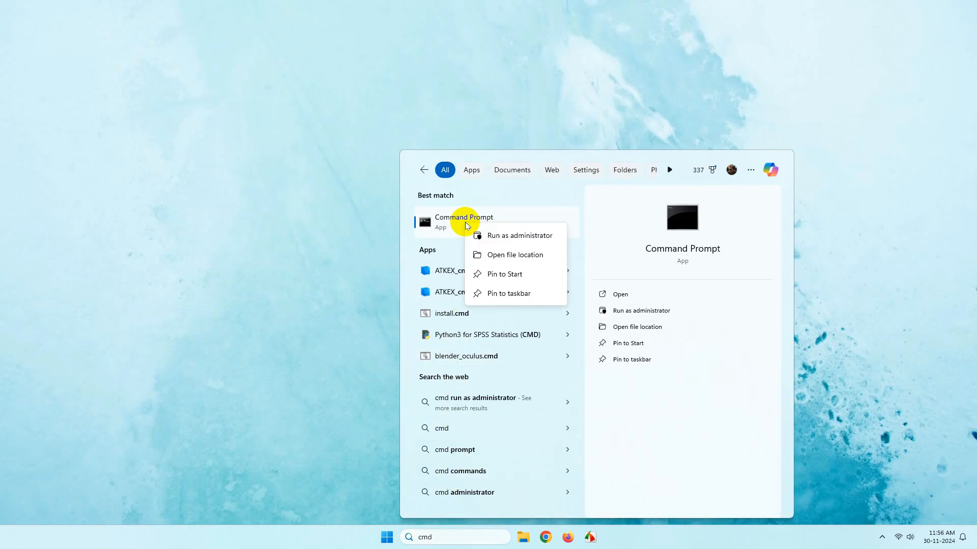
left_click(518, 235)
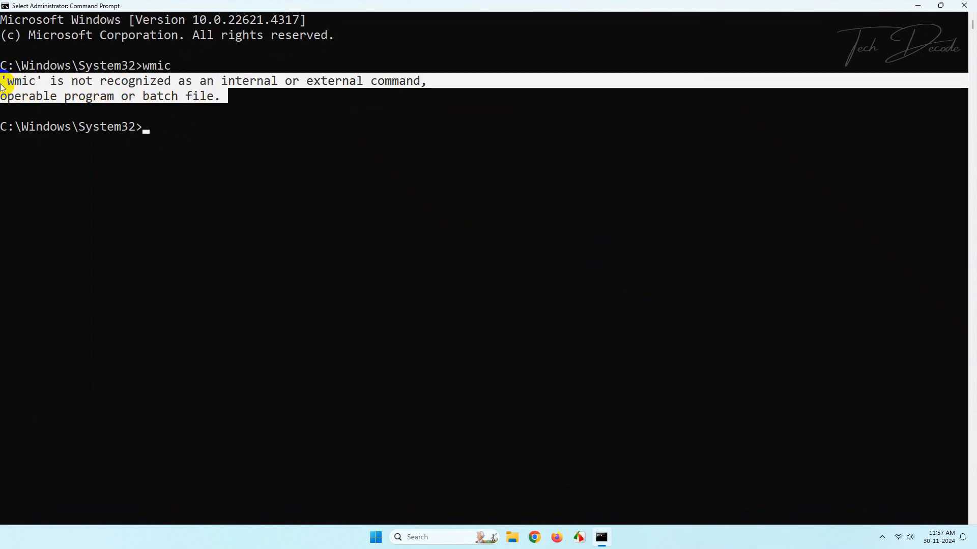
mouse_move(283, 99)
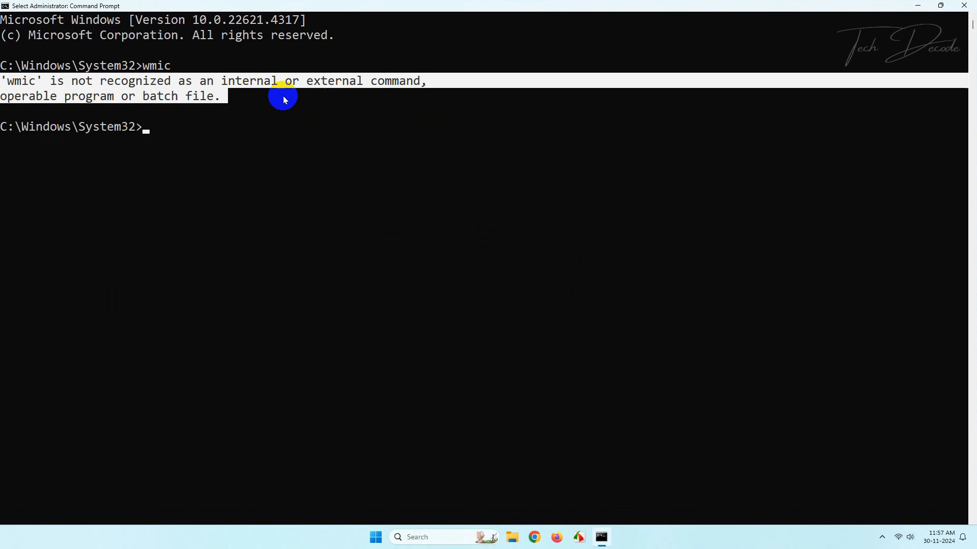
mouse_move(498, 251)
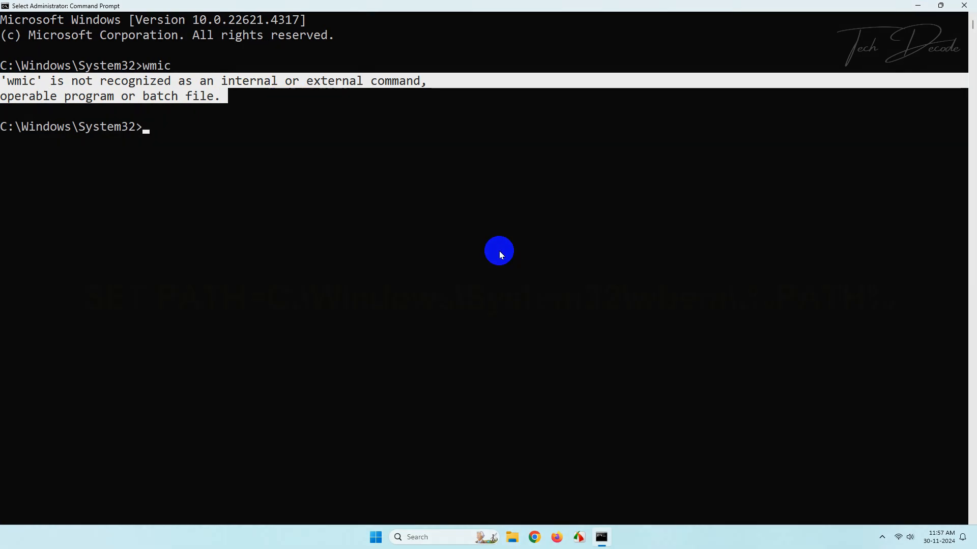
- Run SET PATH=C:\Windows\System32\wbem\;%PATH% to prepend the wbem folder for this session
type("SET PATH")
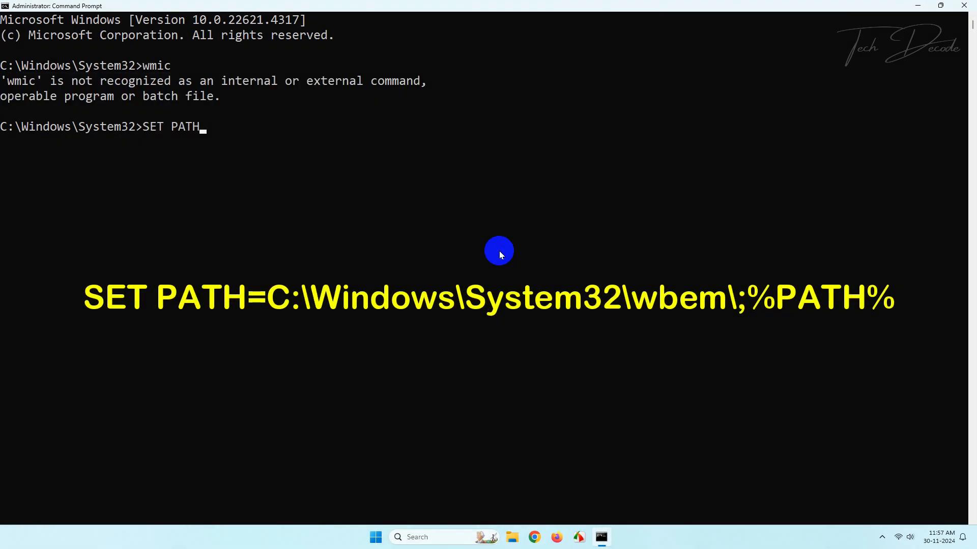
type("=C:\\Windows\\S")
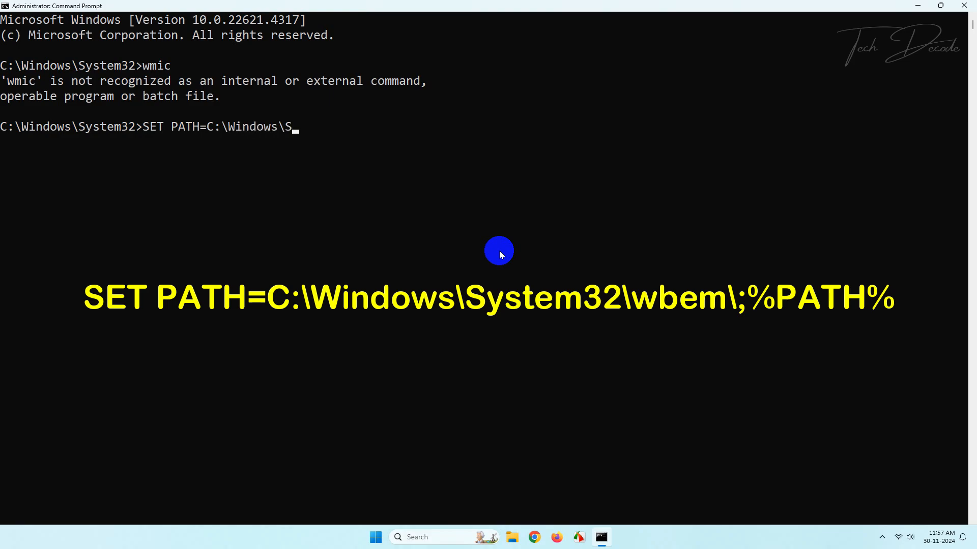
type("ystem32\\")
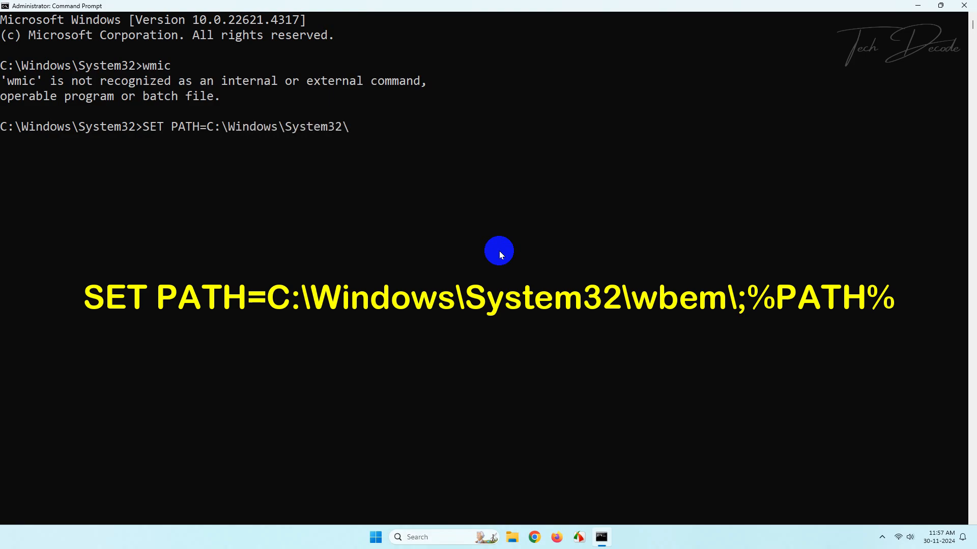
type("\\wbem")
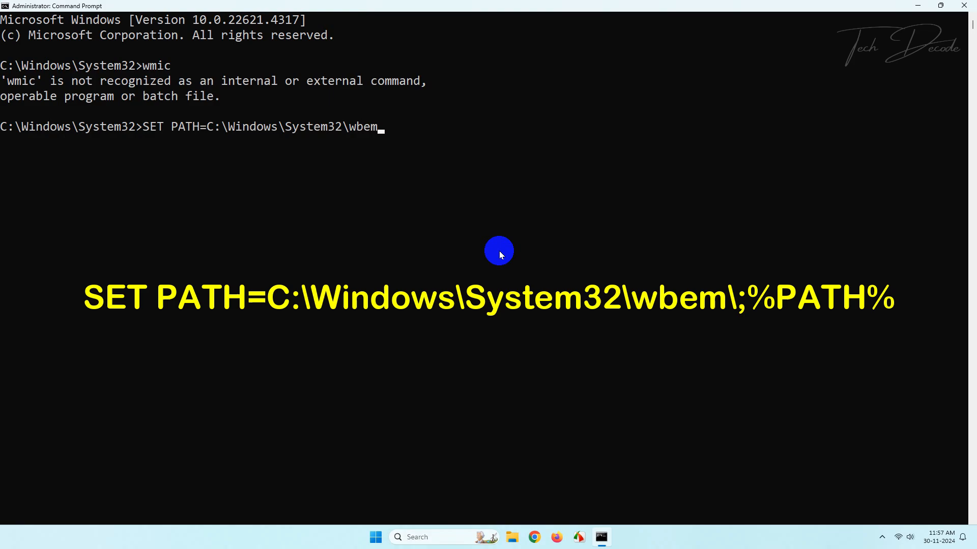
type("\\;%P")
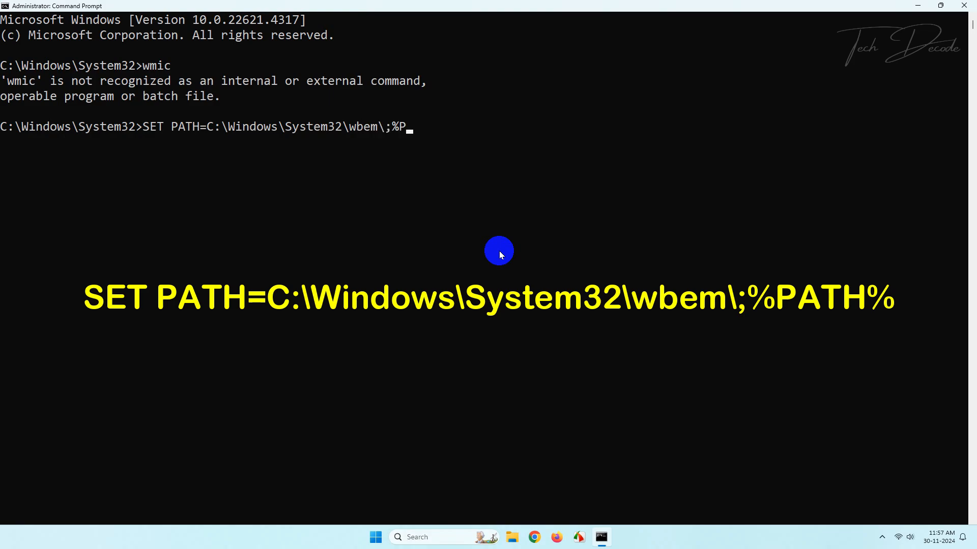
key("Return")
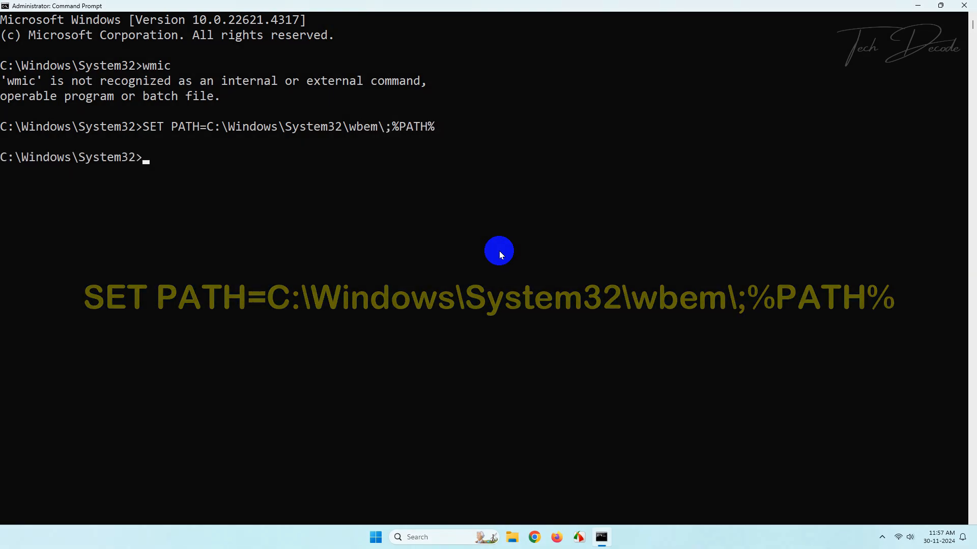
- Run where wmic and wmic to confirm WMIC.exe resolves in System32\wbem and opens
type("w")
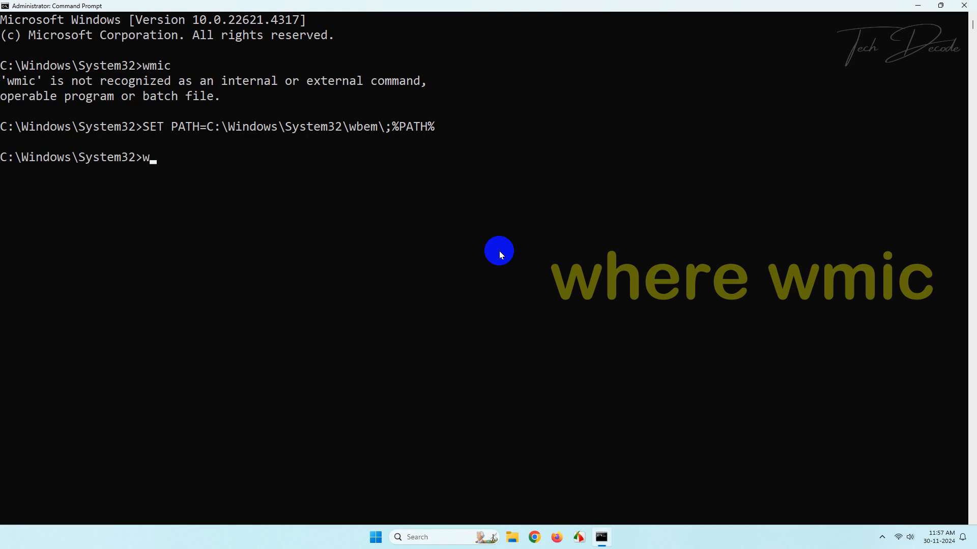
type("here wmic")
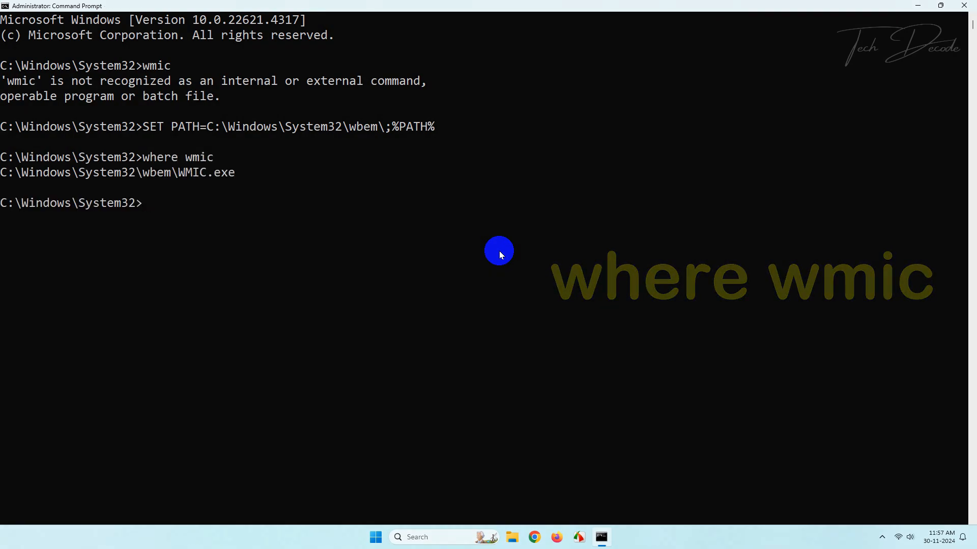
type("wmic")
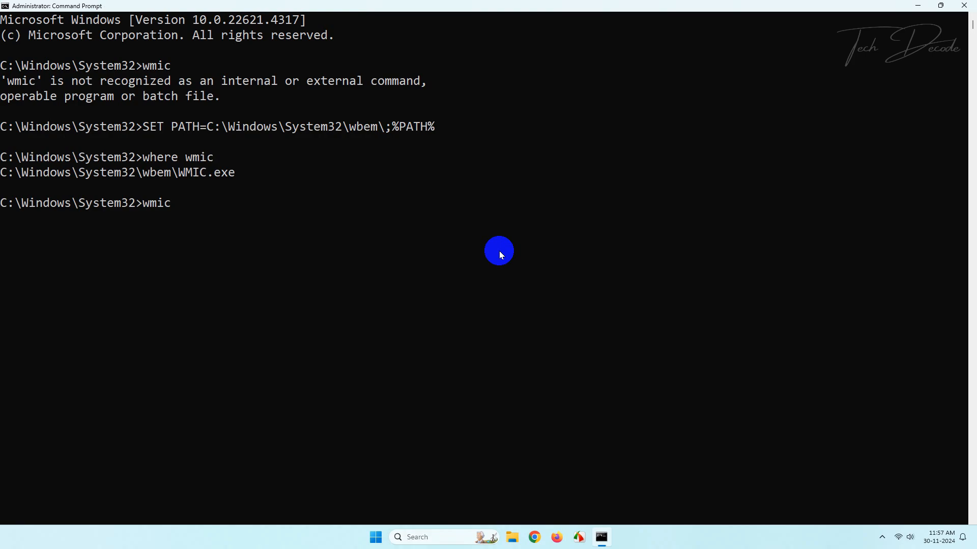
key("Return")
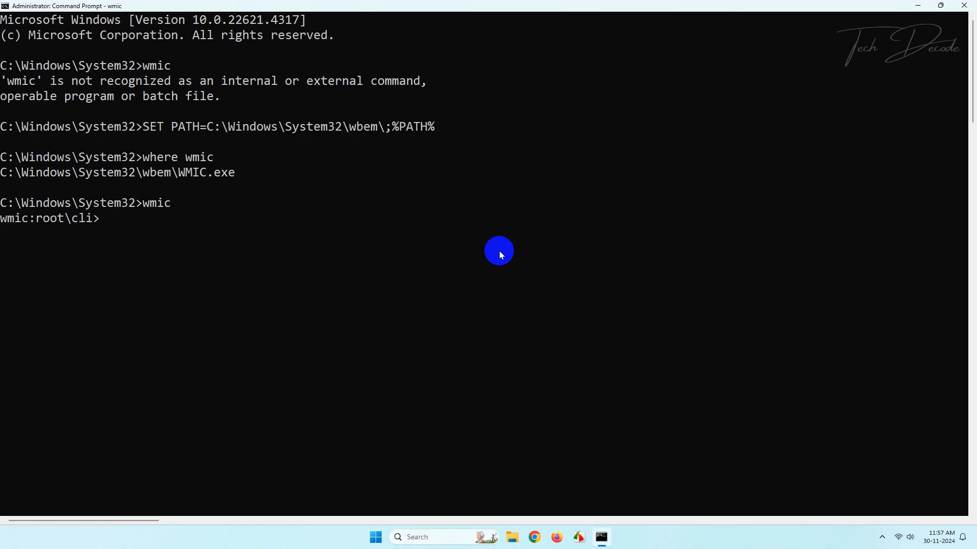
mouse_move(478, 251)
type("wmic")
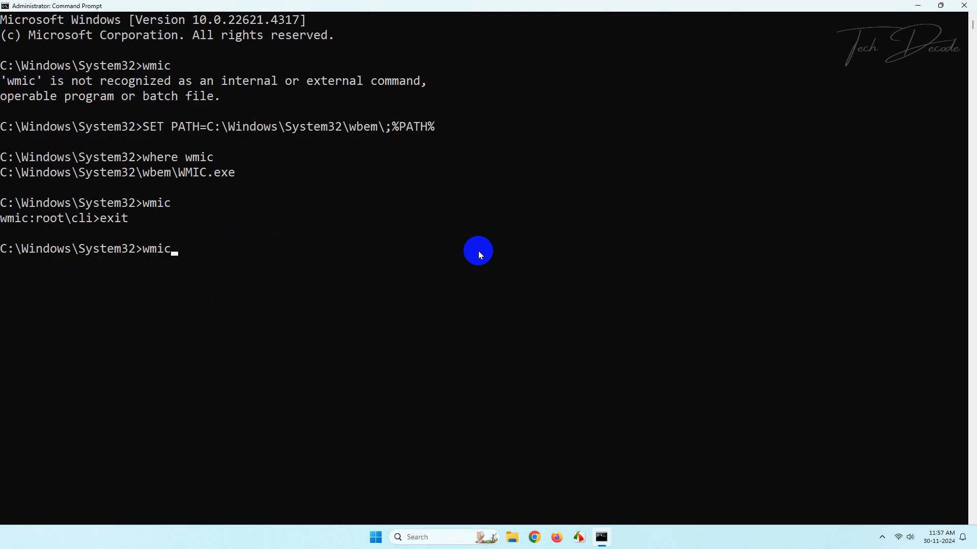
- Run wmic diskdrive get status and see both drives report OK
type("diskdrive get")
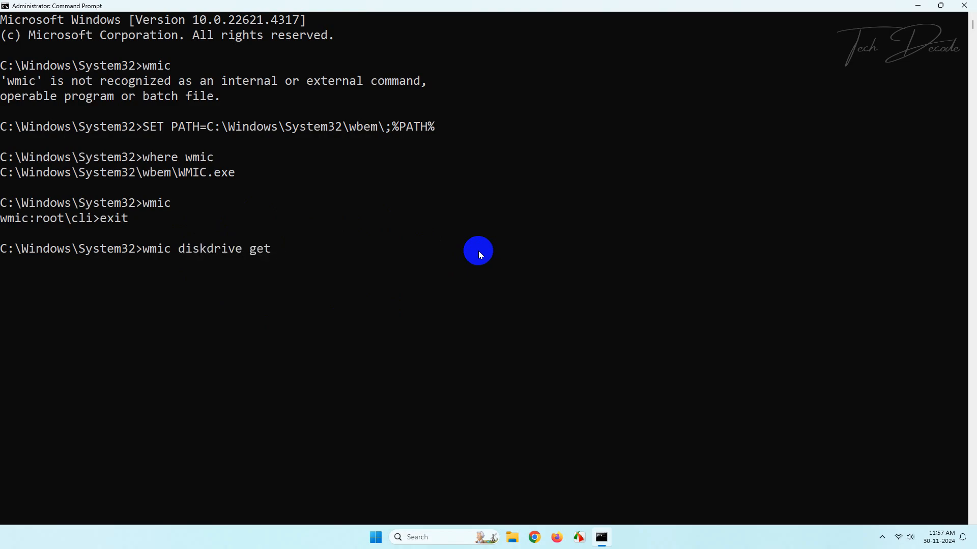
key("Return")
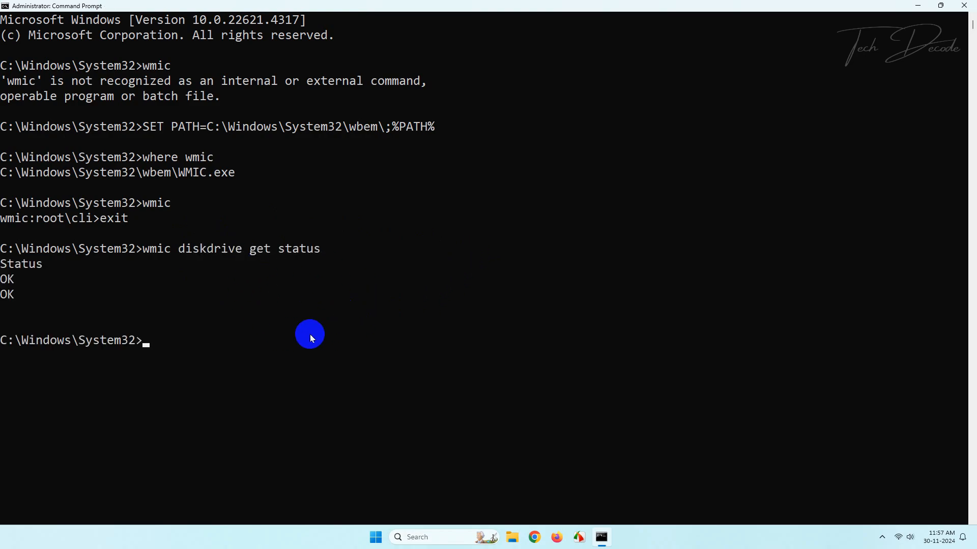
mouse_move(375, 273)
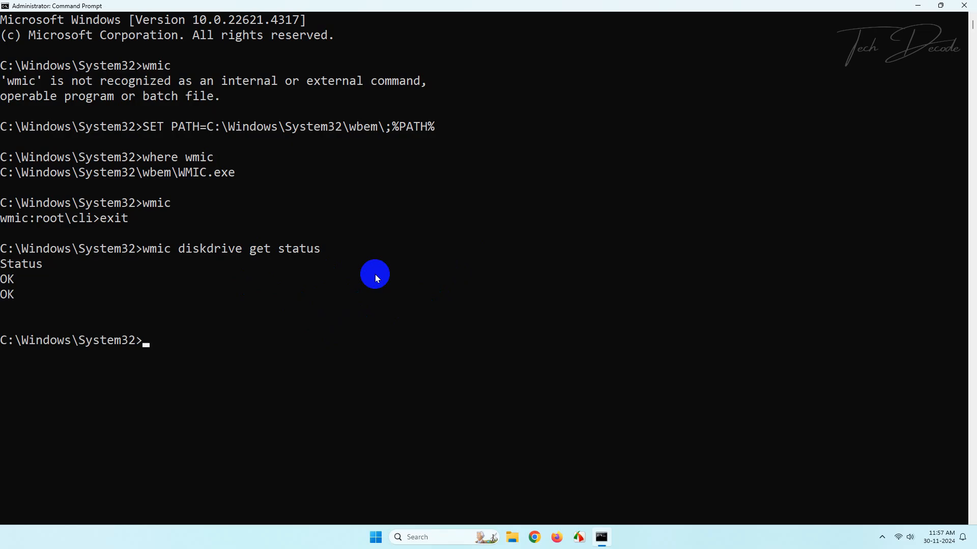
- Reopen a fresh administrator Command Prompt, see wmic still not recognized, and close it
left_click(963, 6)
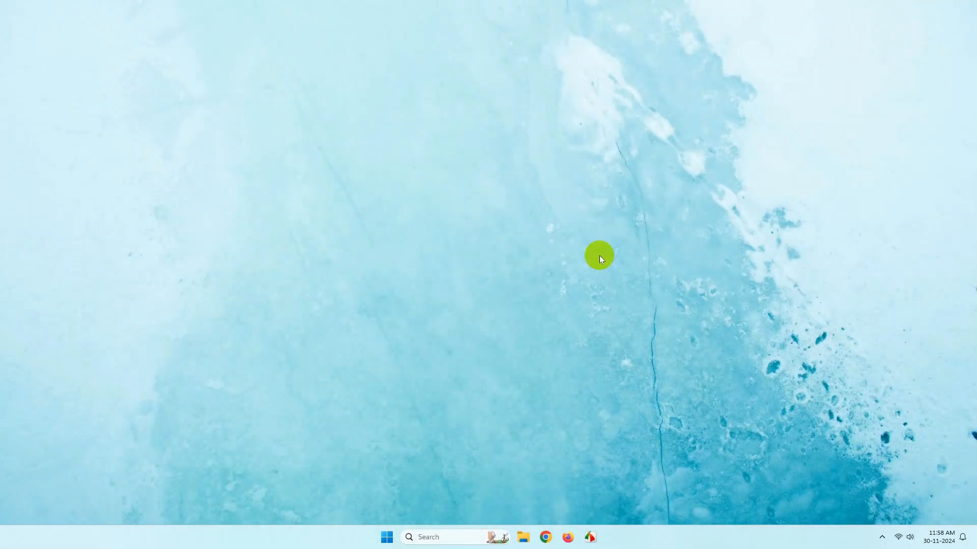
right_click(464, 221)
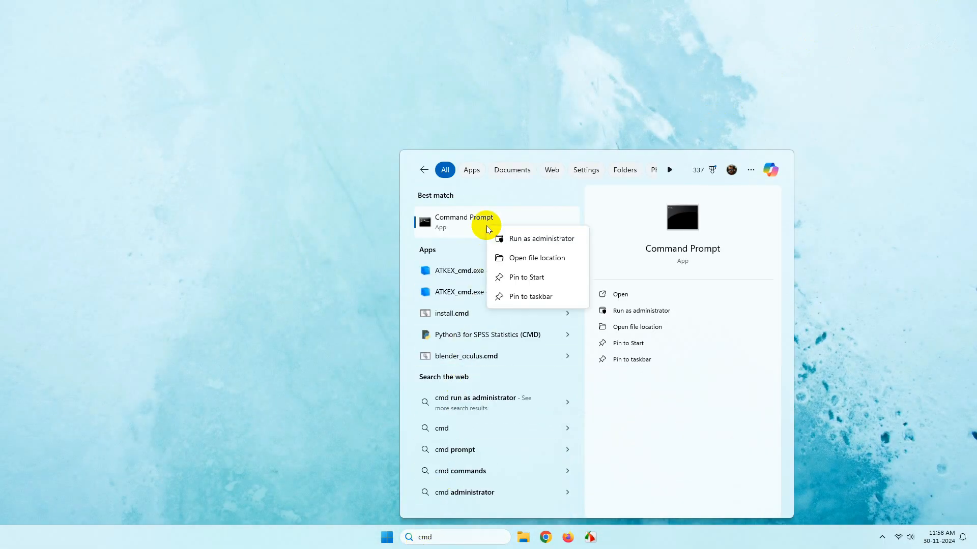
left_click(539, 238)
type("wmic")
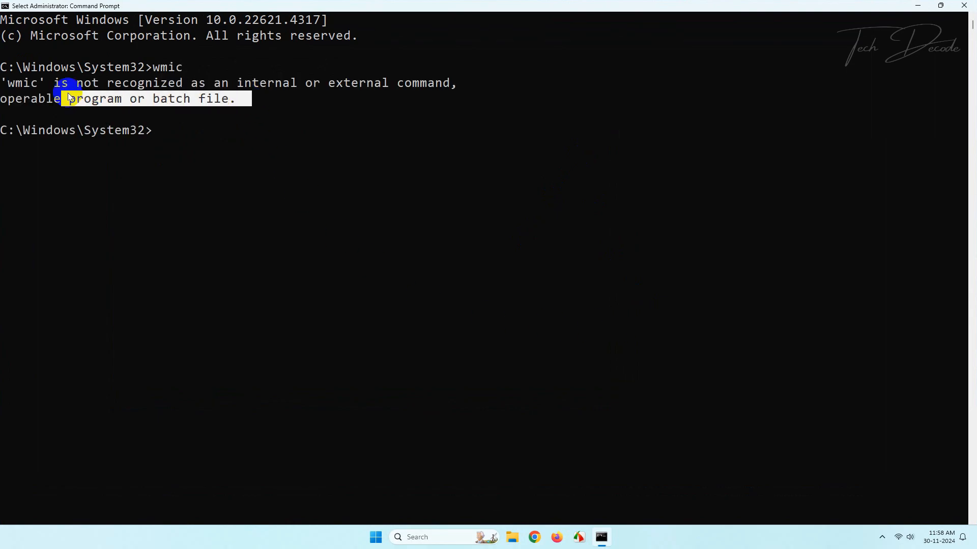
left_click(964, 6)
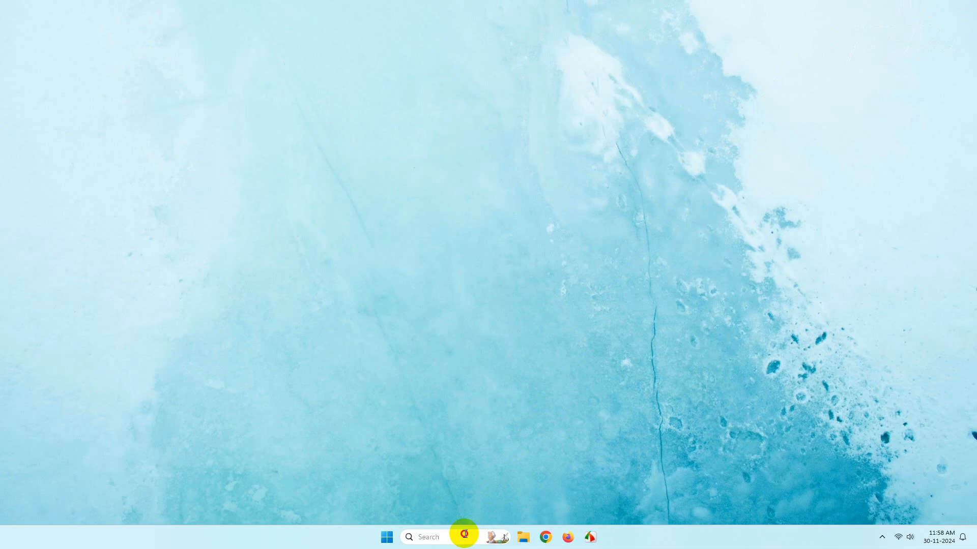
- Search 'environ' and open System Properties' Environment Variables dialog
type("enviro")
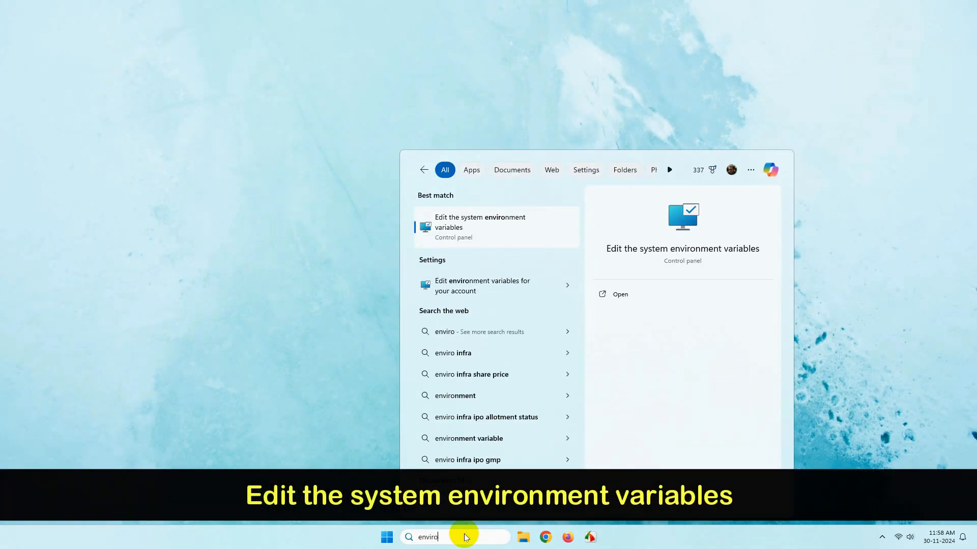
type("n")
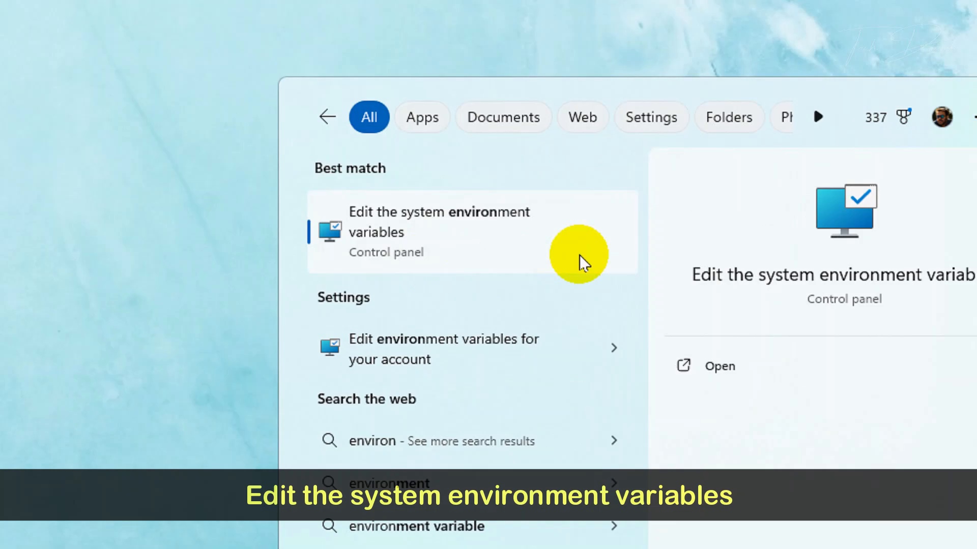
left_click(439, 232)
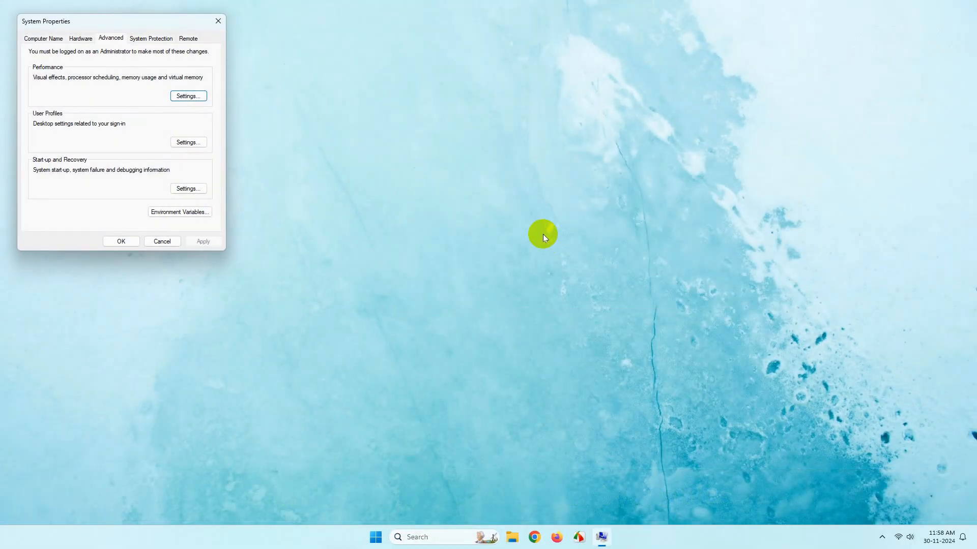
left_click(179, 211)
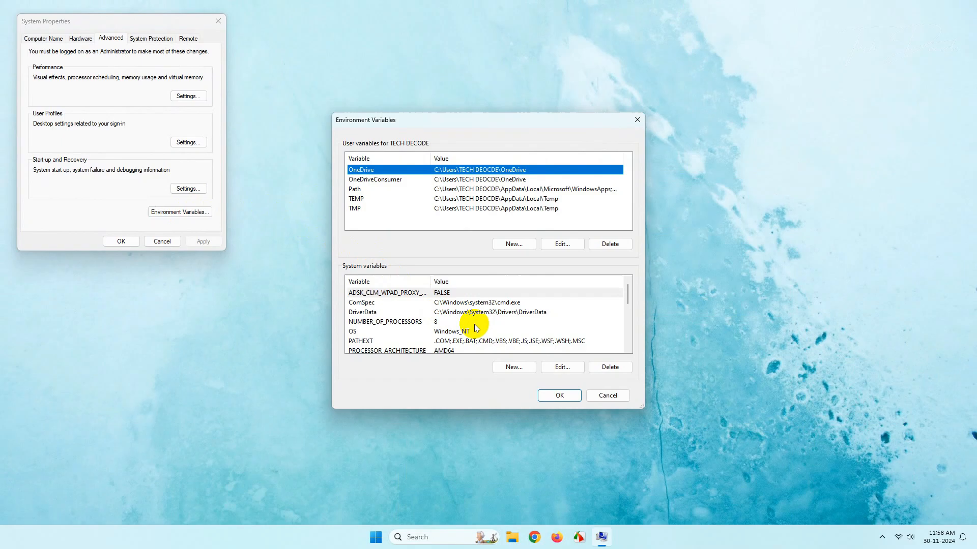
- Create a system variable Path with value %SystemRoot%\System32\Wbem and save it
left_click(513, 367)
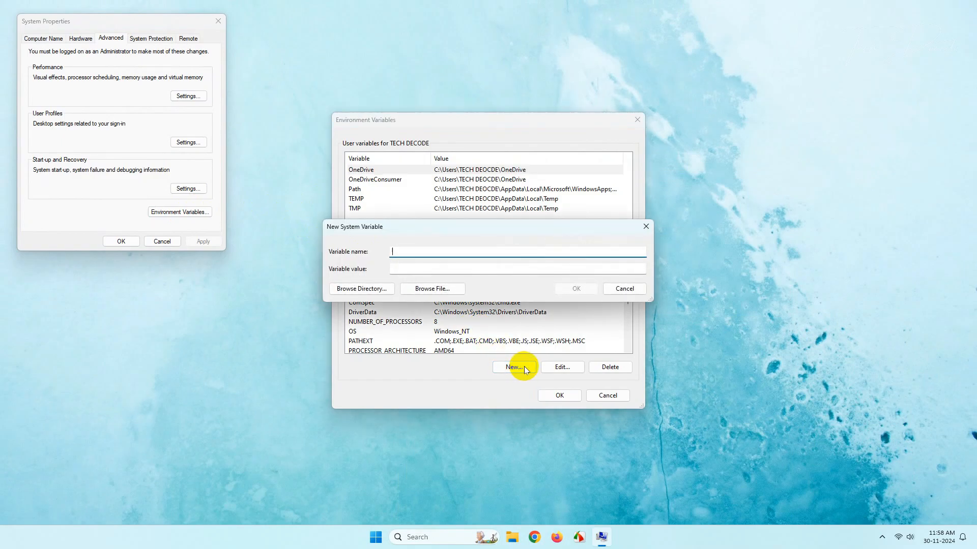
type("P")
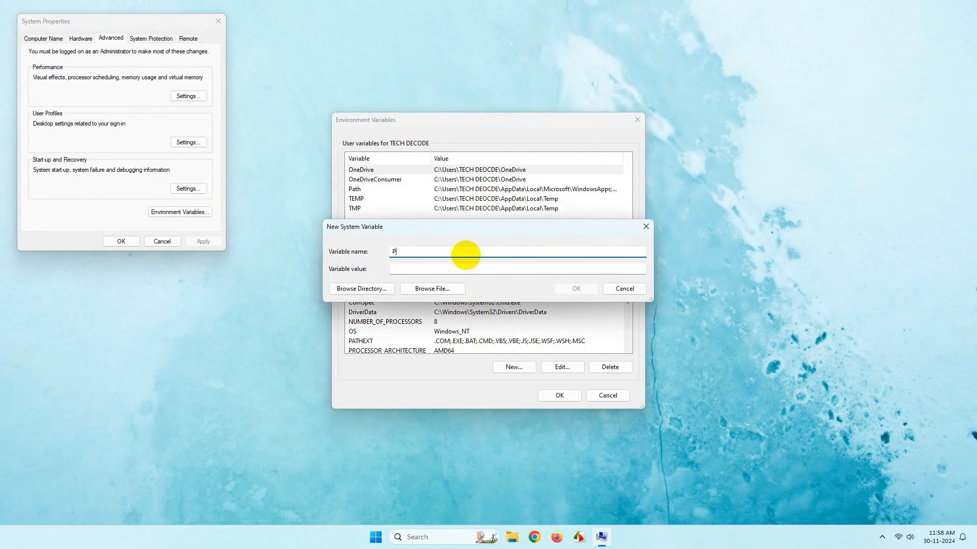
type("ath")
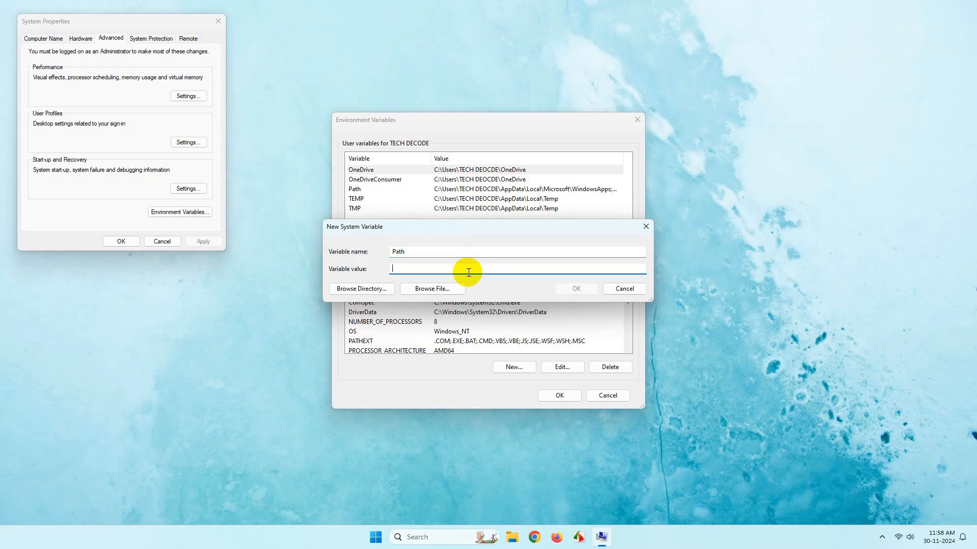
type("%Syste")
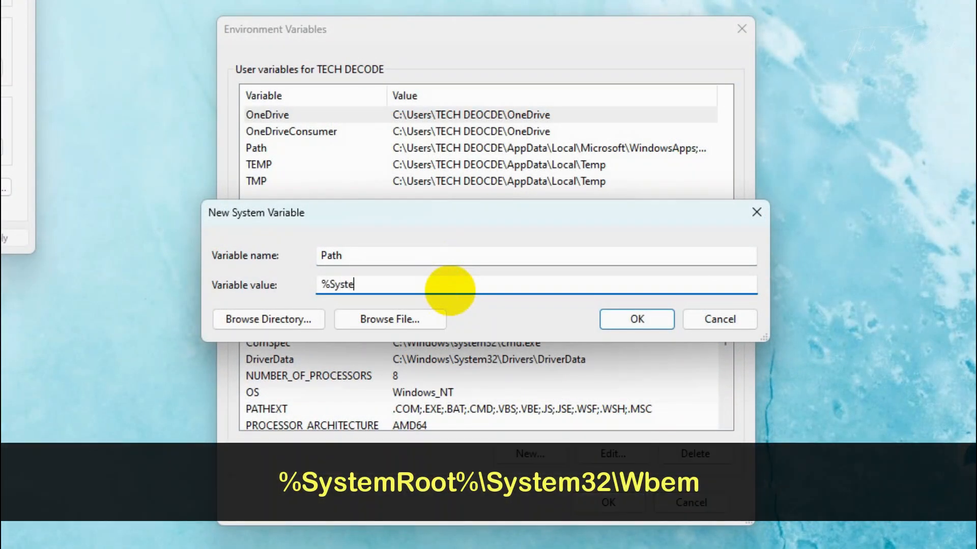
type("mRoot")
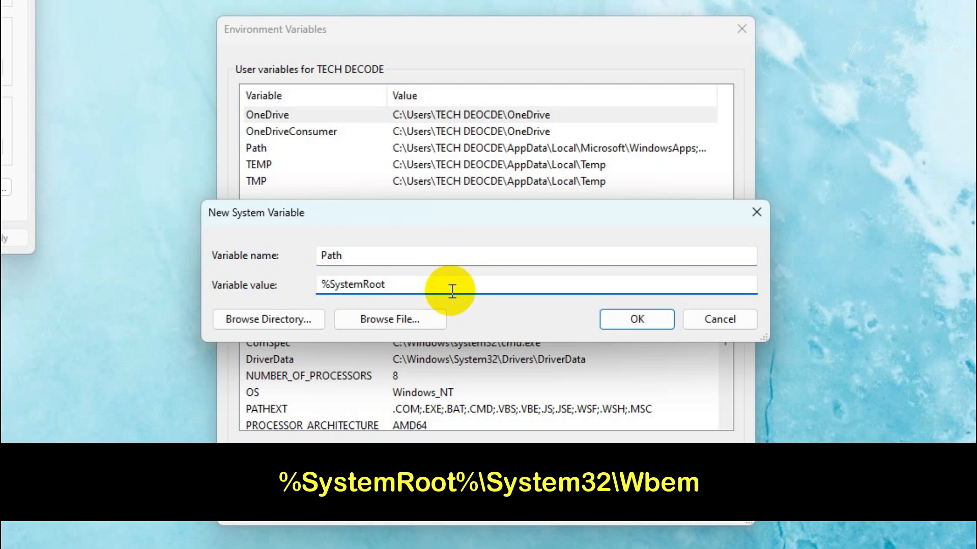
type("%\\")
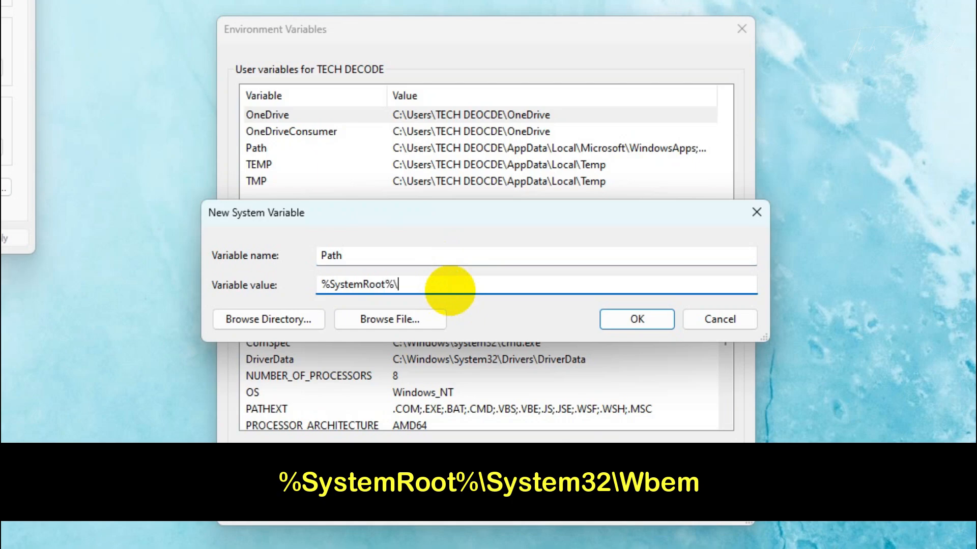
type("System32")
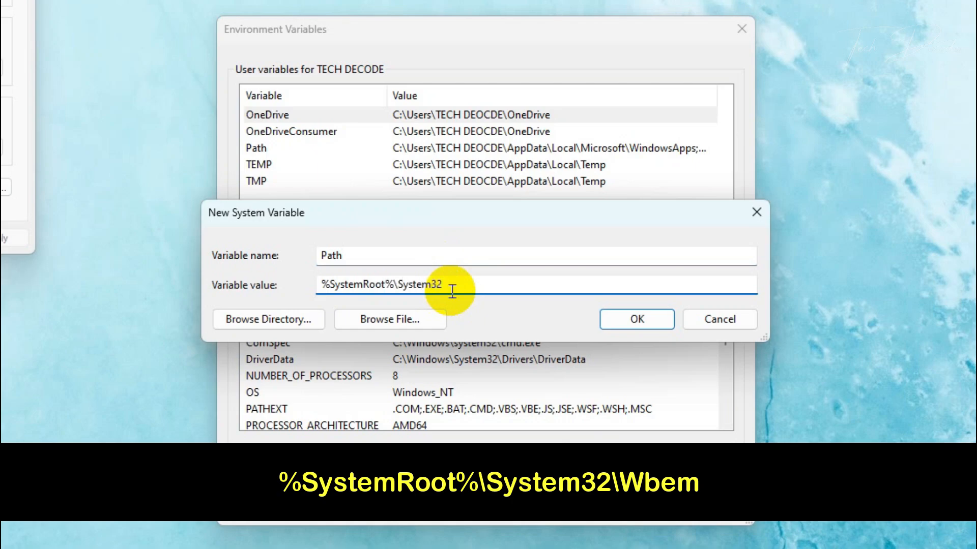
type("\\Wbe")
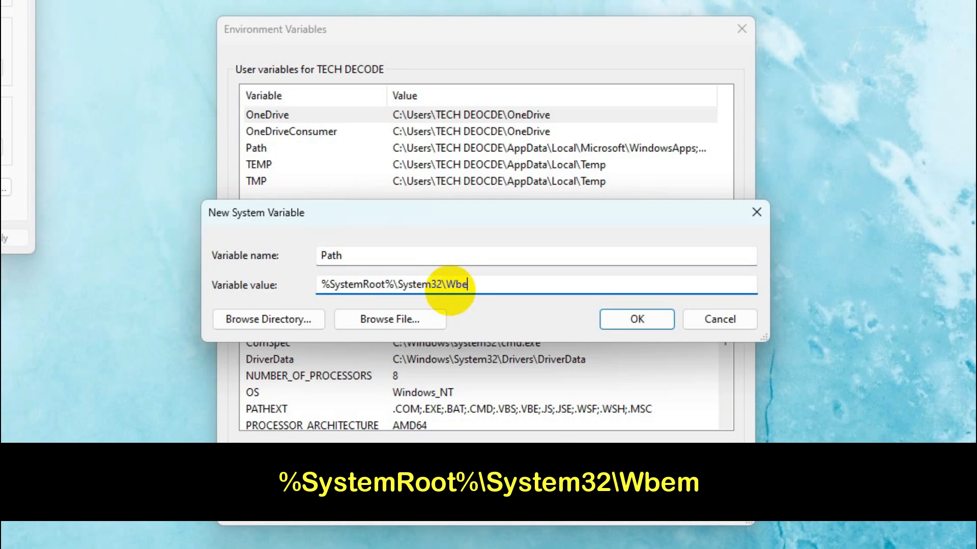
type("m")
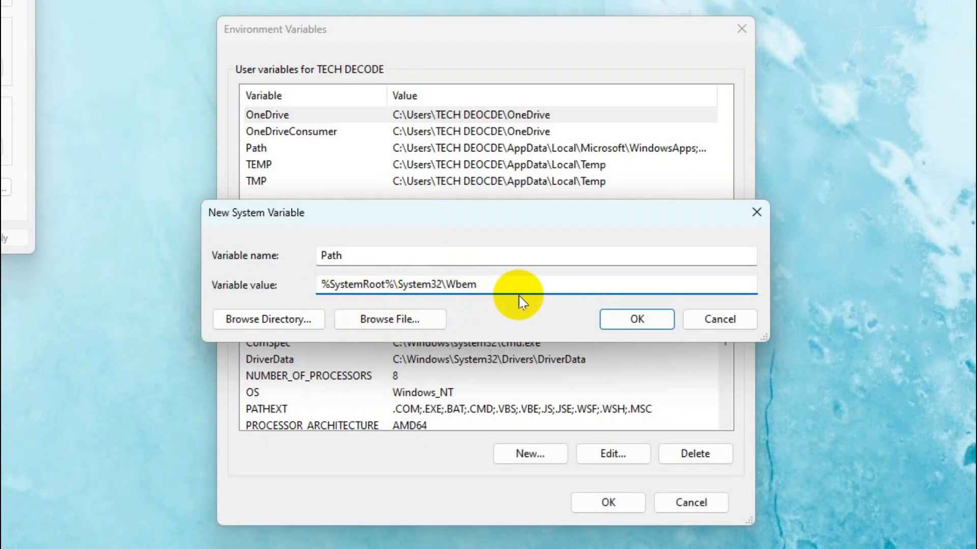
left_click(634, 318)
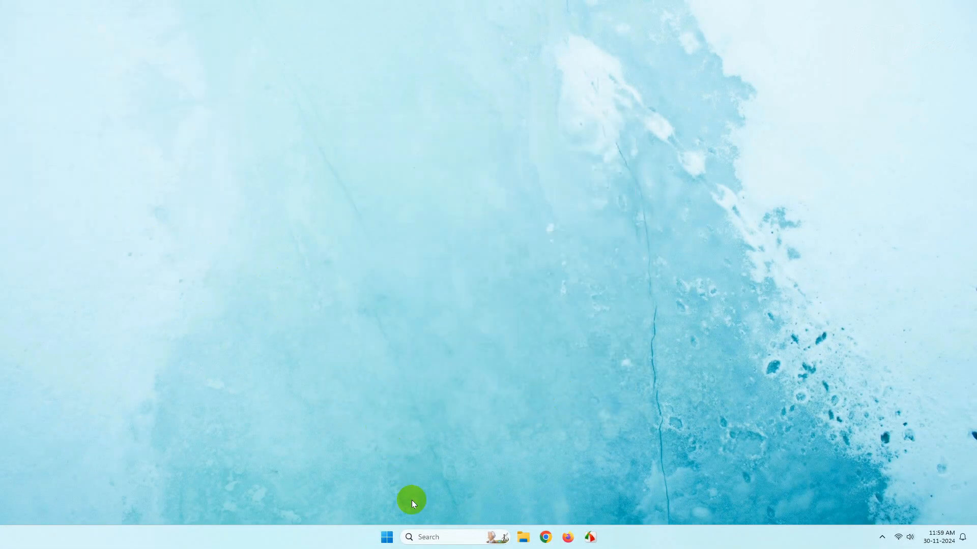
- In a new administrator prompt, run wmic and wmic diskdrive get status successfully
right_click(463, 222)
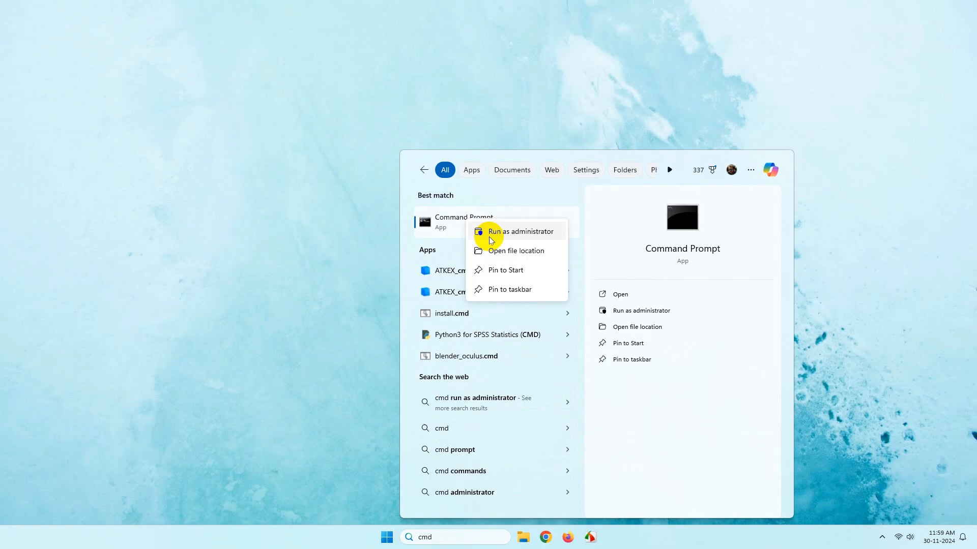
left_click(520, 231)
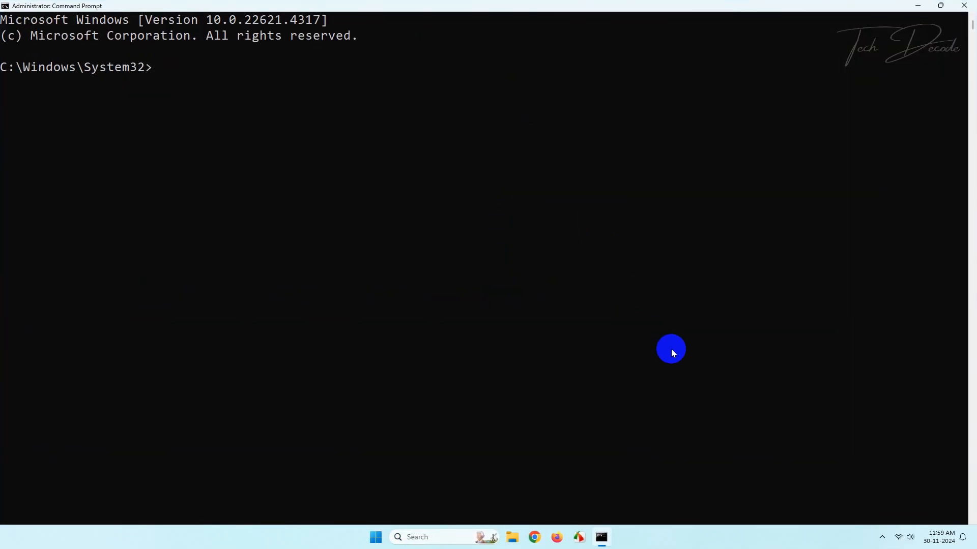
type("wmic")
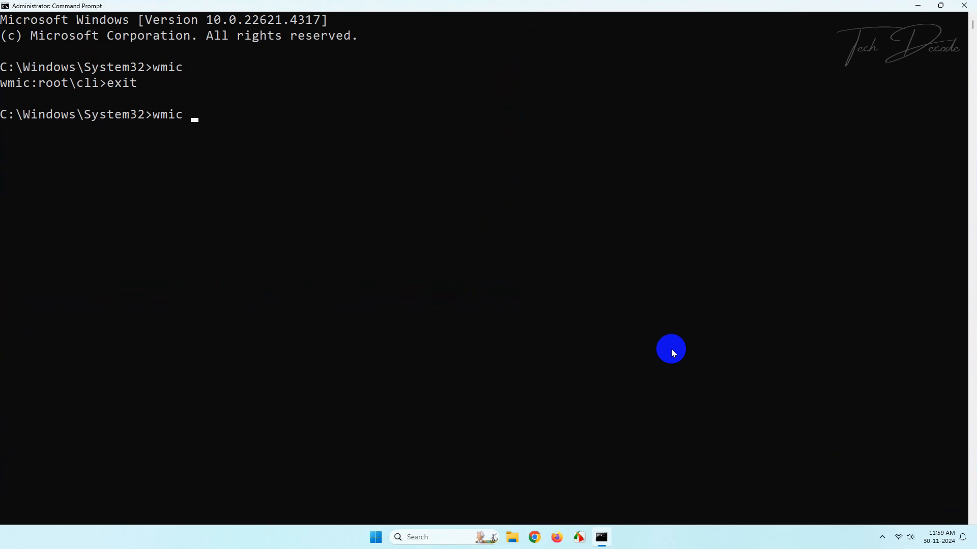
type("diskdrive get status")
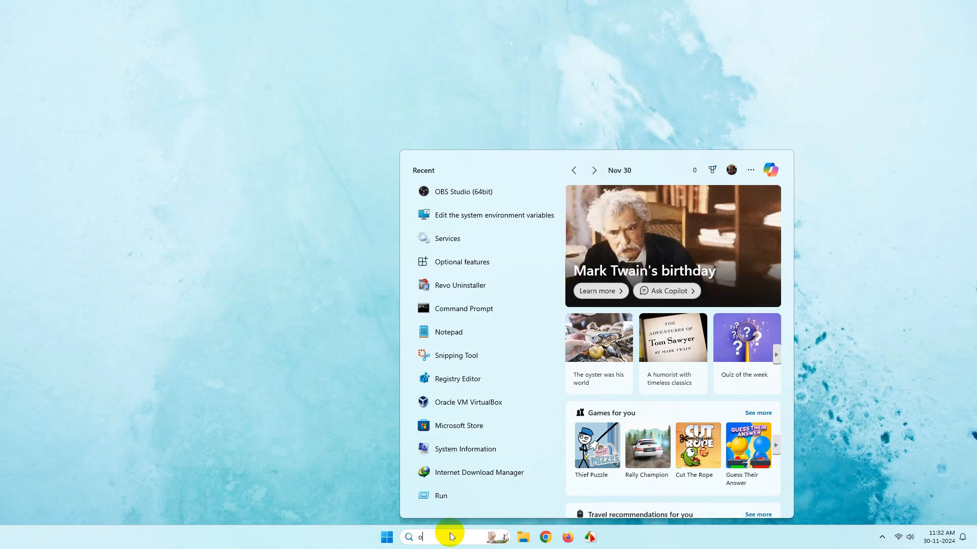
- Open Optional features from Search and show the Add an optional feature list
type("ptional features")
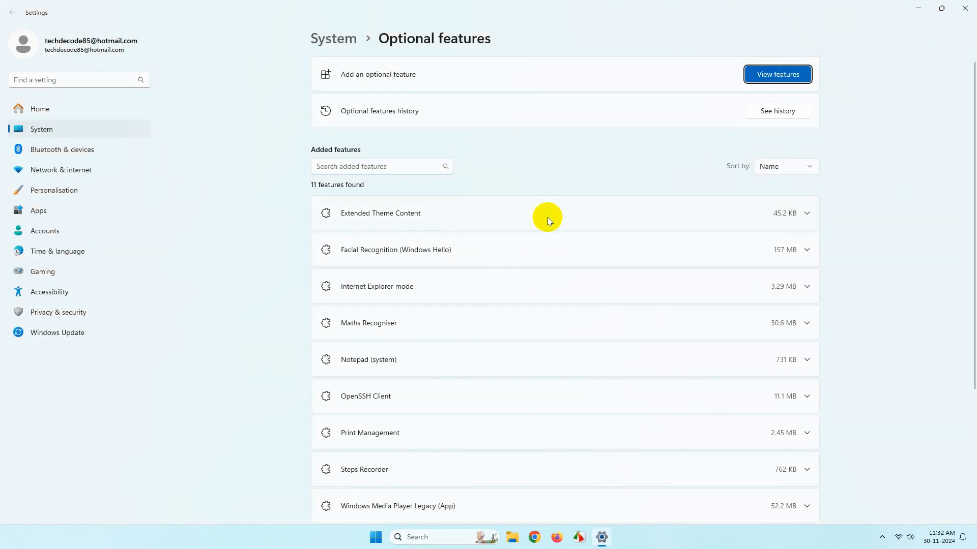
mouse_move(658, 93)
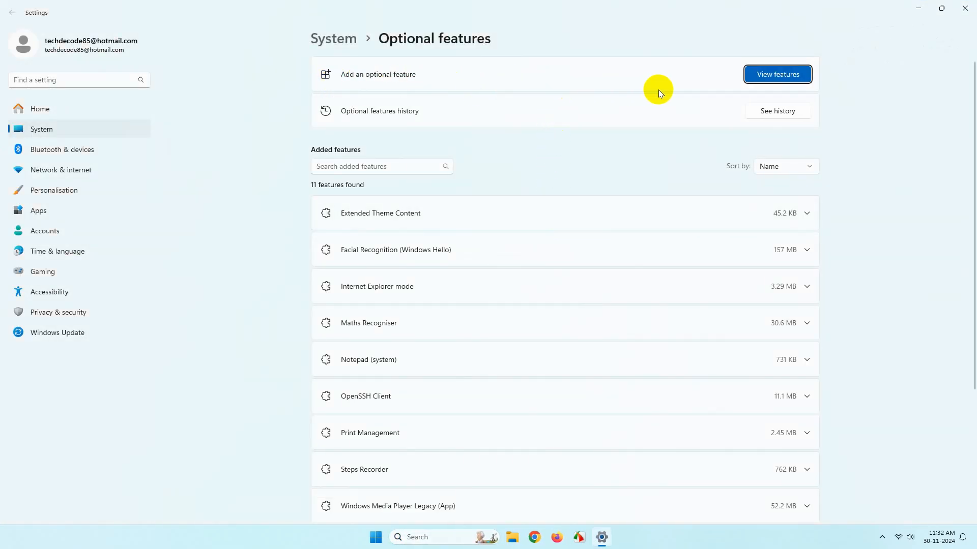
left_click(776, 74)
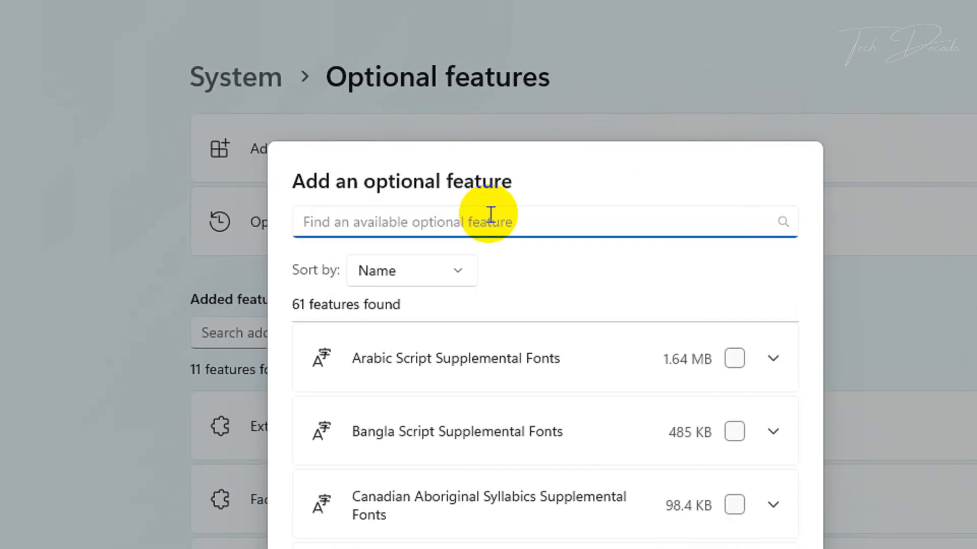
- Find WMIC in the feature list, select it and add it for installation
type("wmic")
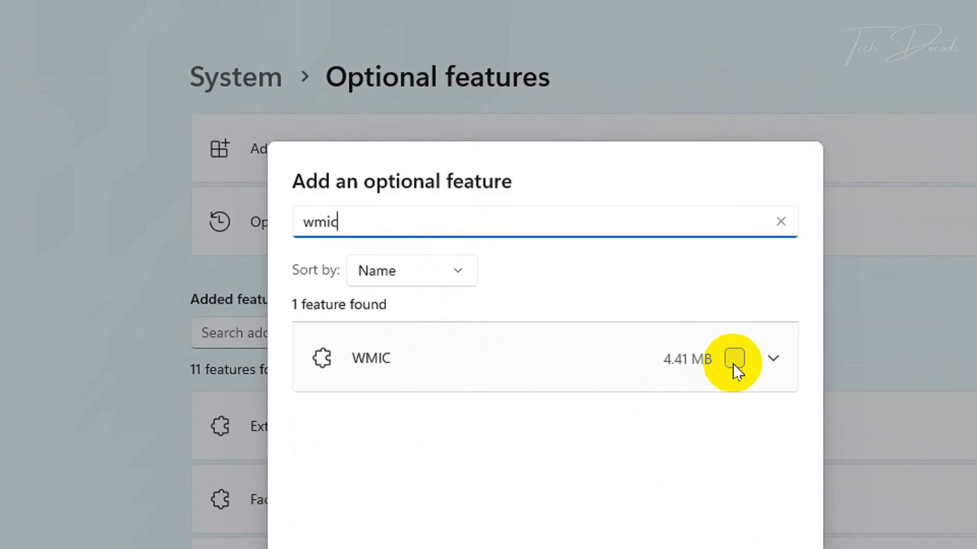
left_click(733, 358)
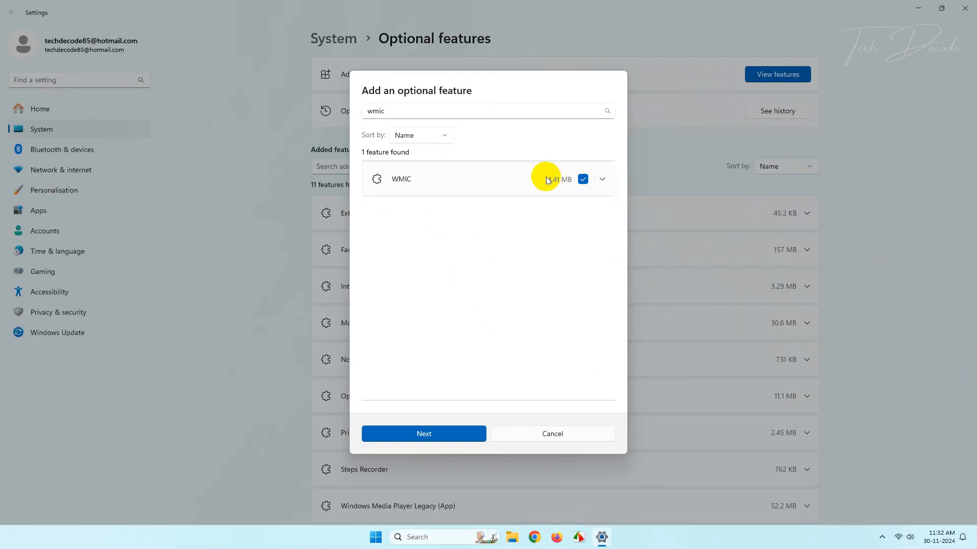
left_click(423, 434)
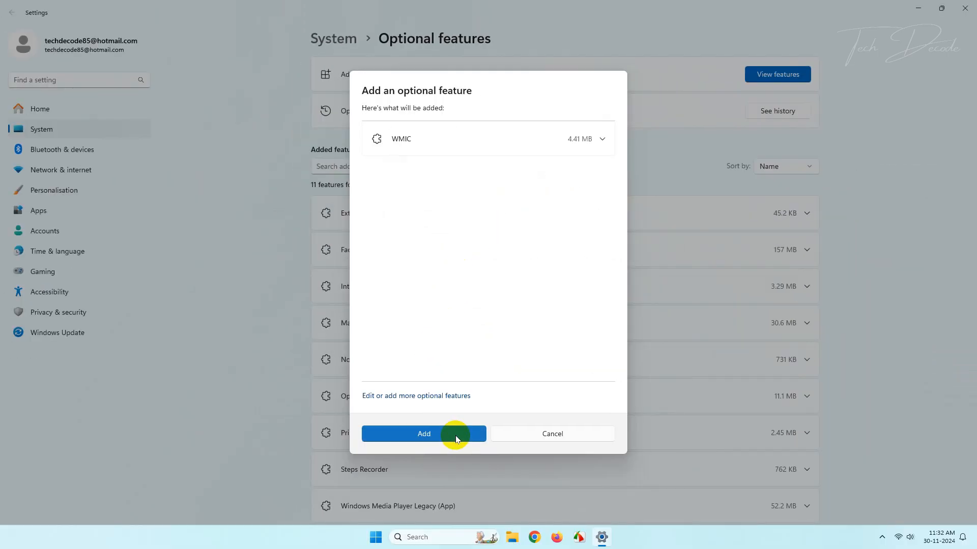
left_click(423, 434)
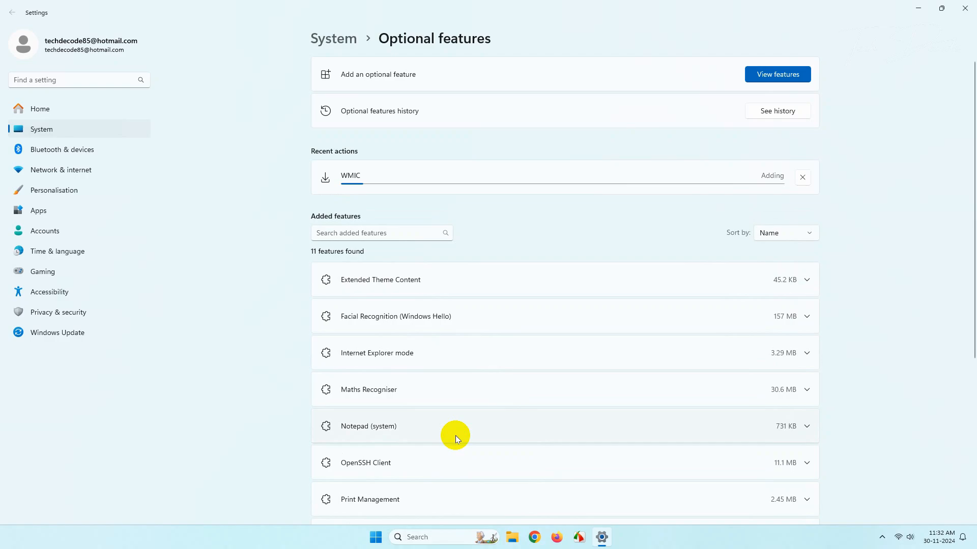